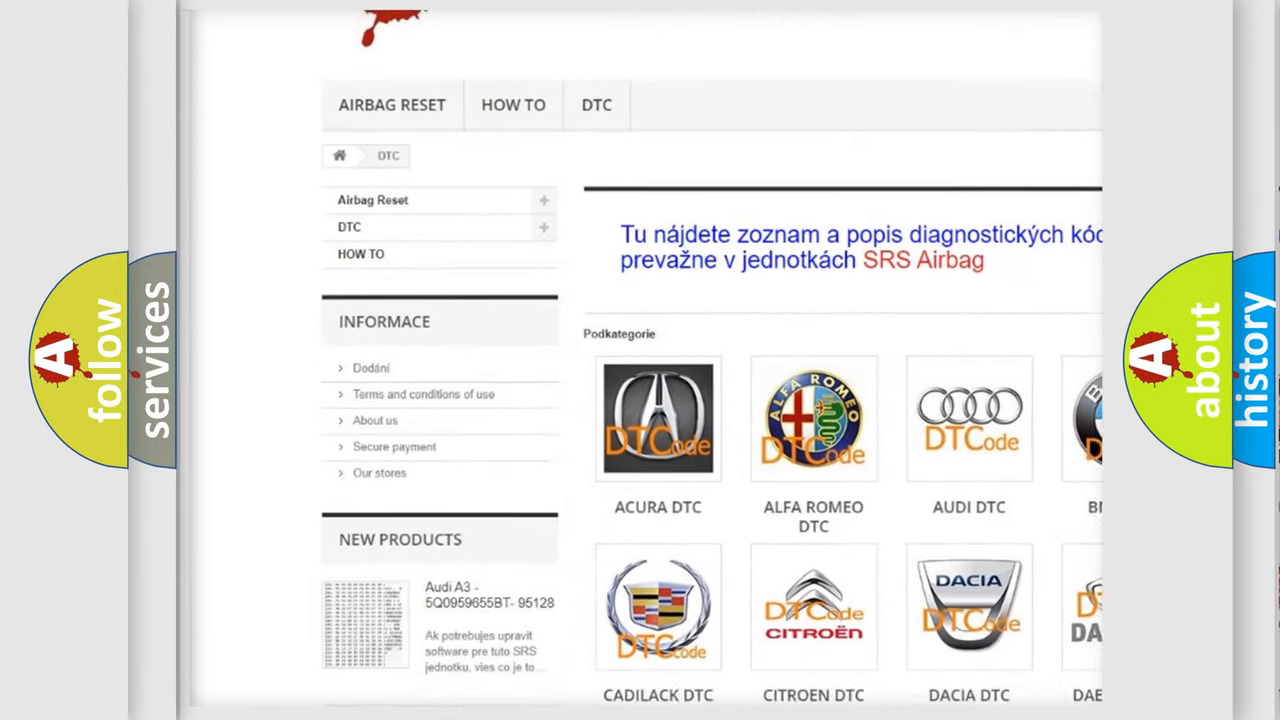
{"action": "scroll", "scroll_direction": "down", "scroll_amount": 3}
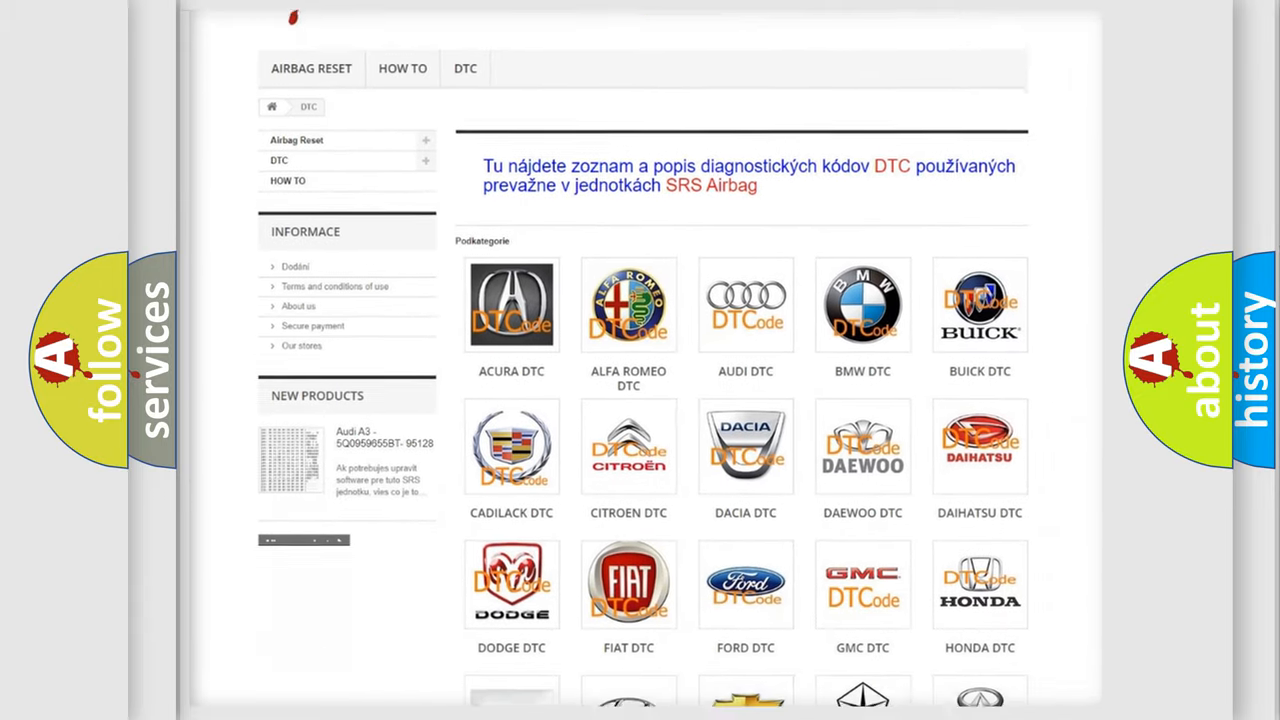
{"action": "scroll", "scroll_direction": "down", "scroll_amount": 3}
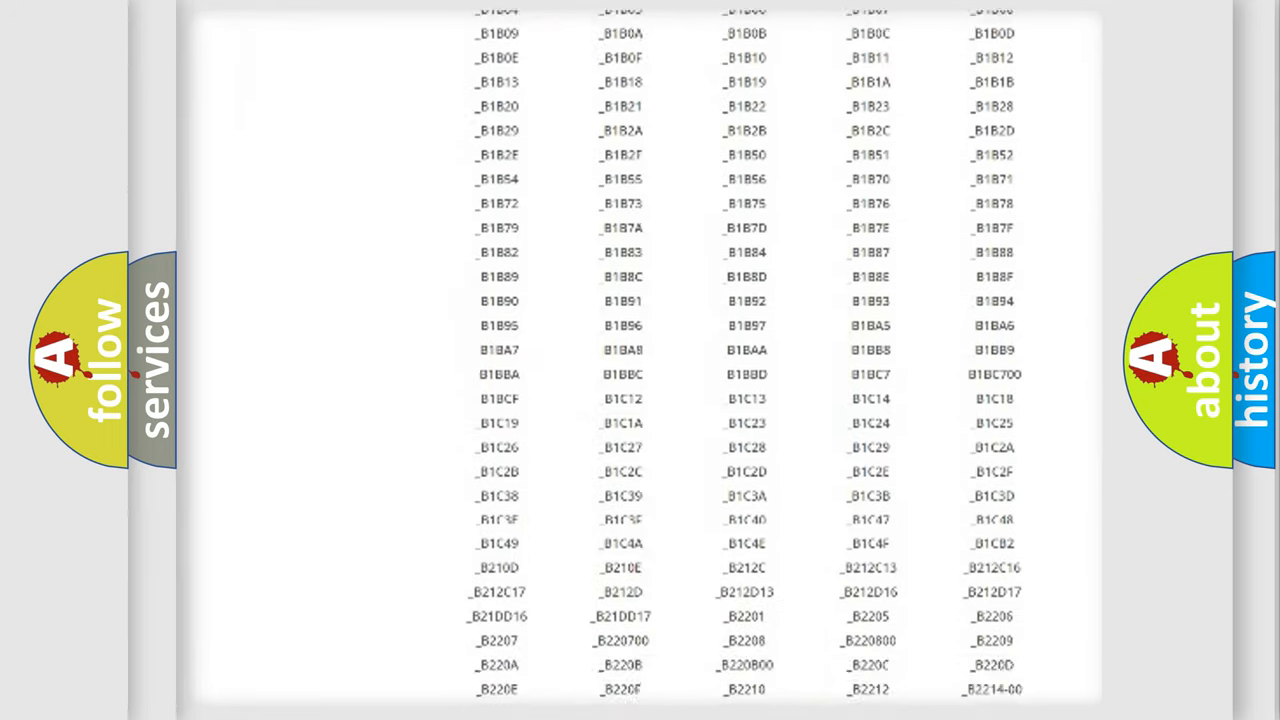
{"action": "scroll", "scroll_direction": "down", "scroll_amount": 3}
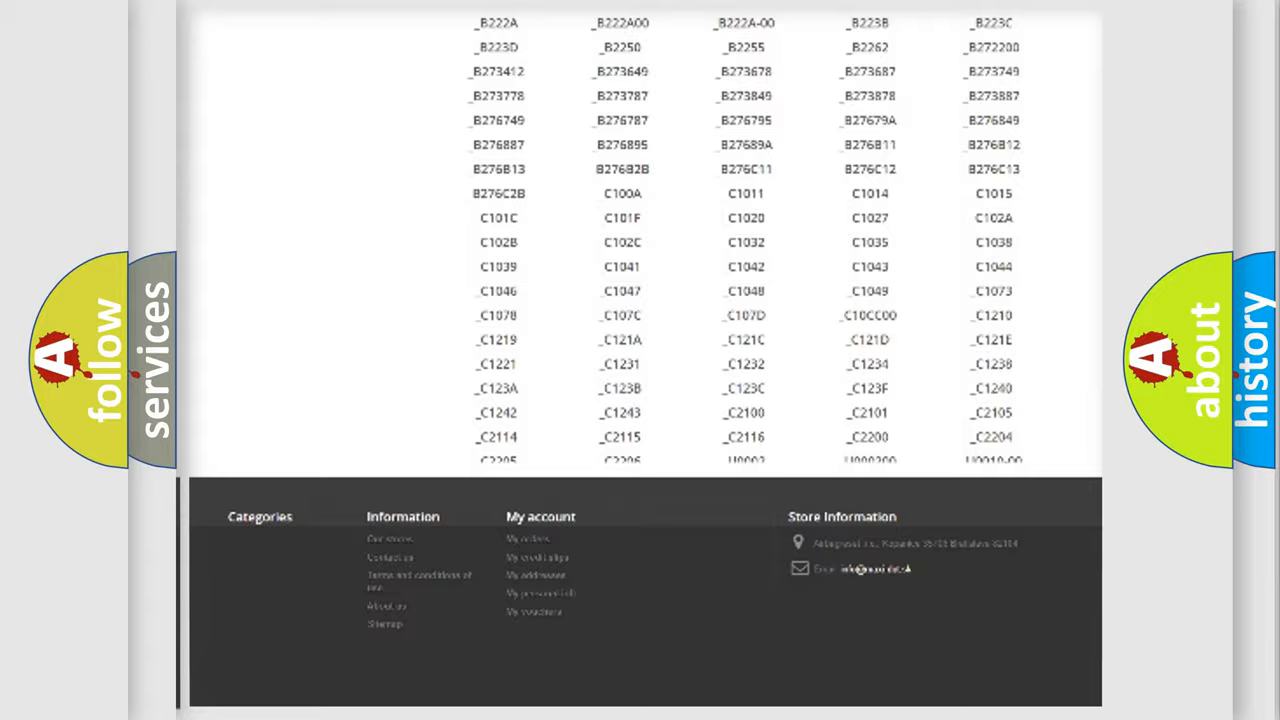